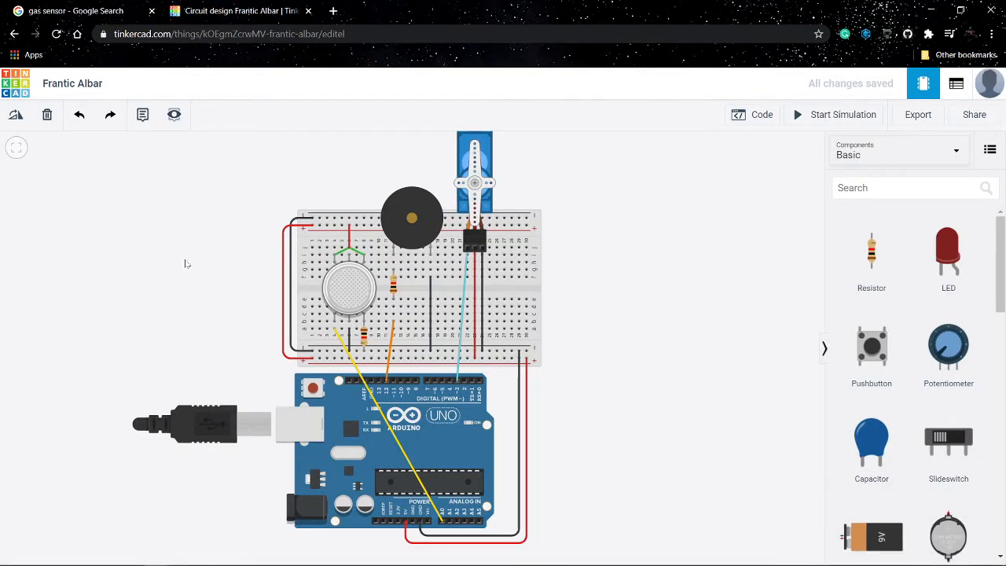
Step: Open the components101 gas sensor article from the search results and dismiss the Google sign-in popup
left_click_drag(186, 264, 198, 271)
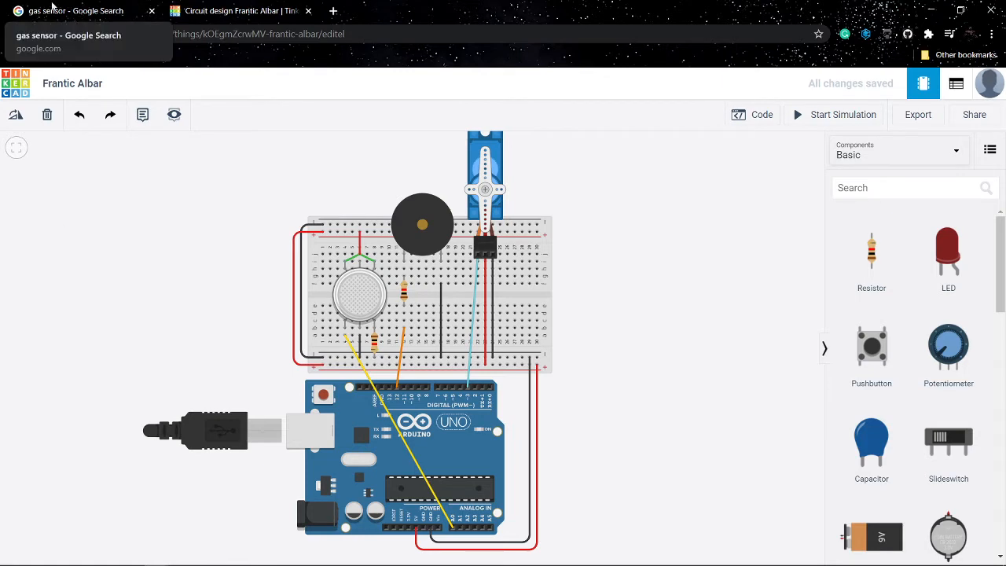
left_click(74, 10)
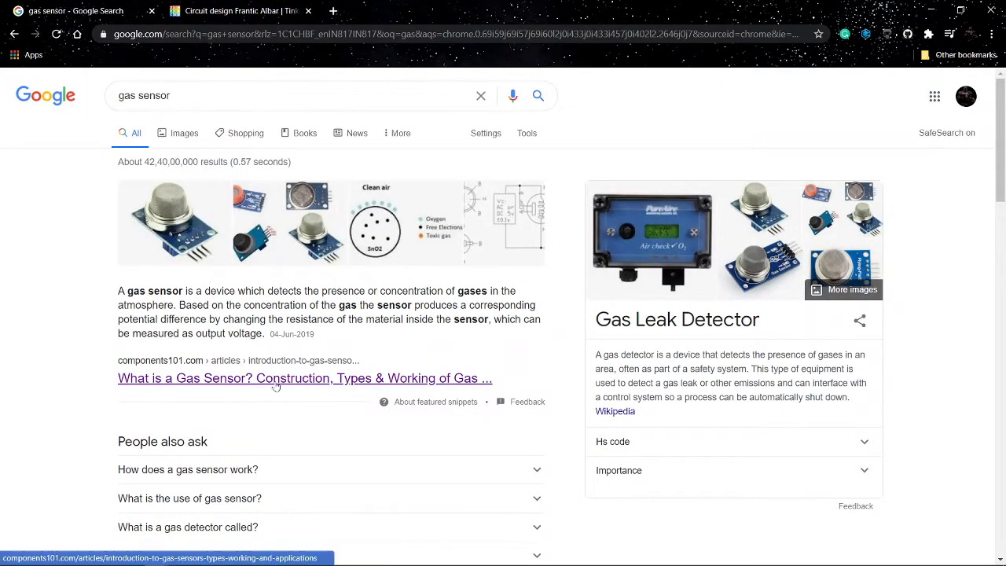
left_click(305, 379)
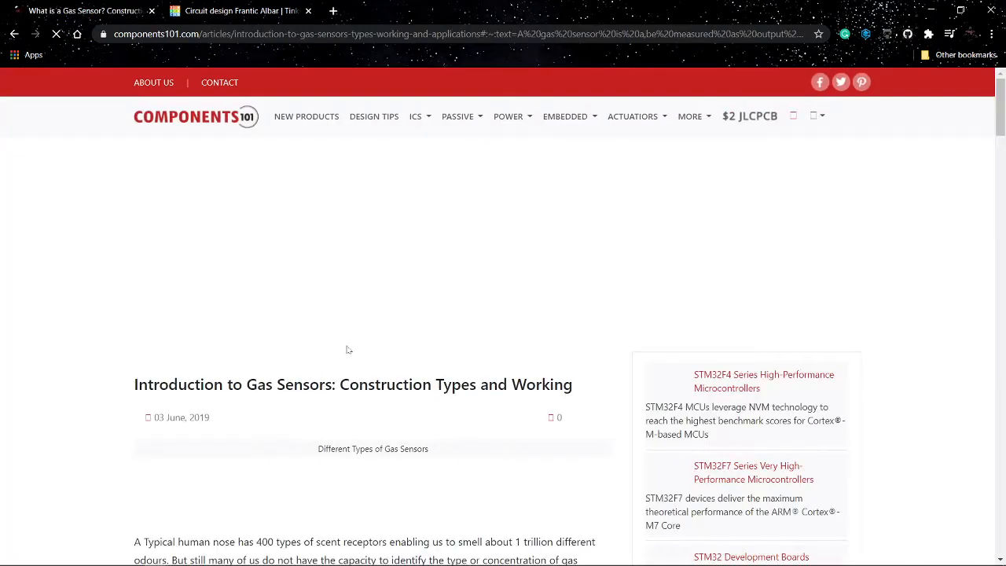
scroll("down", 3)
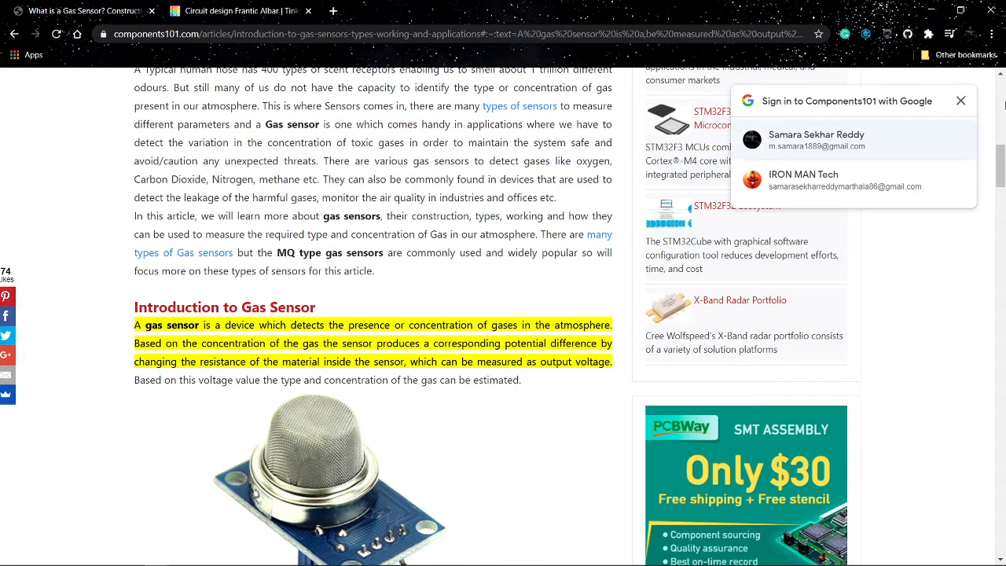
left_click(960, 100)
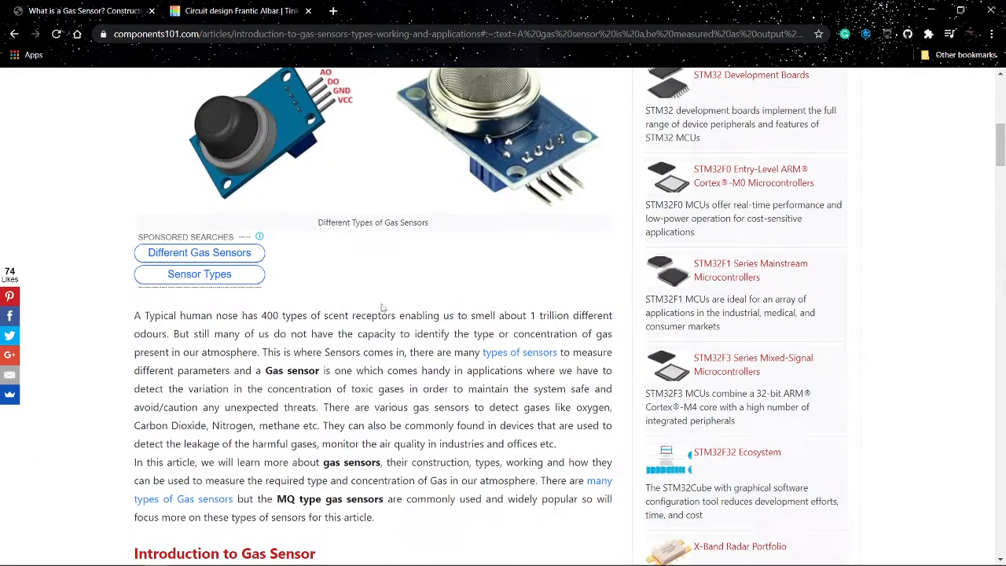
scroll("up", 3)
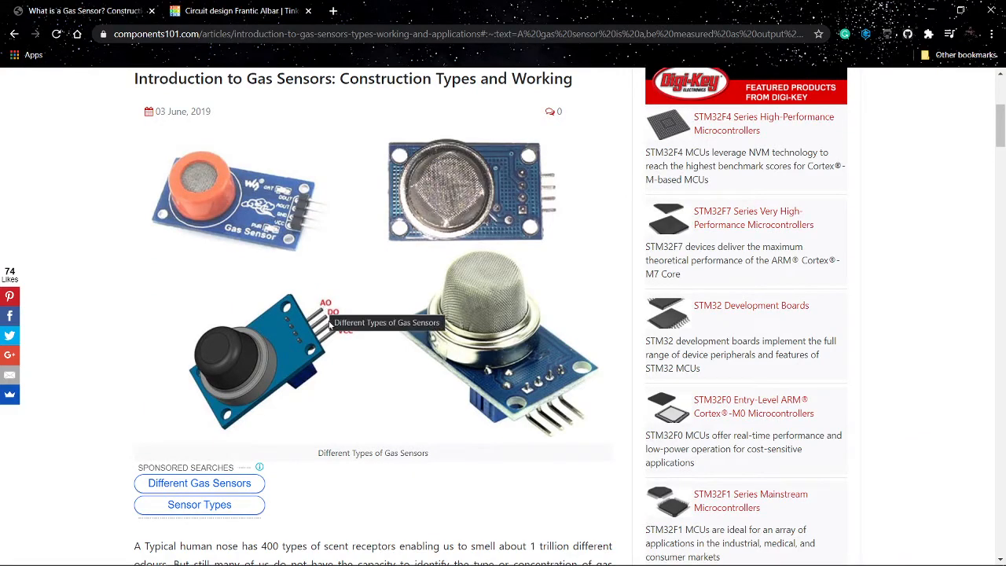
mouse_move(264, 353)
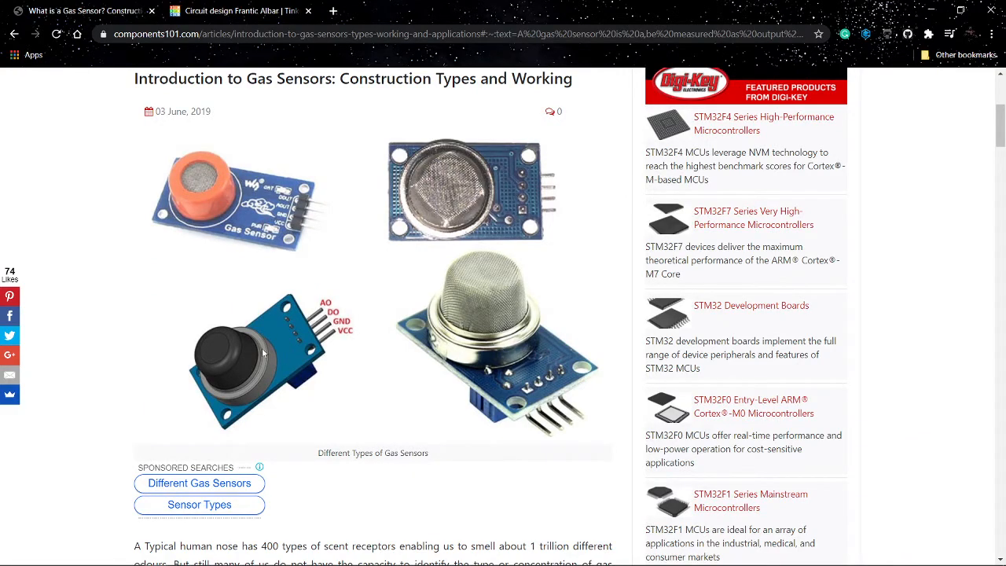
scroll("down", 3)
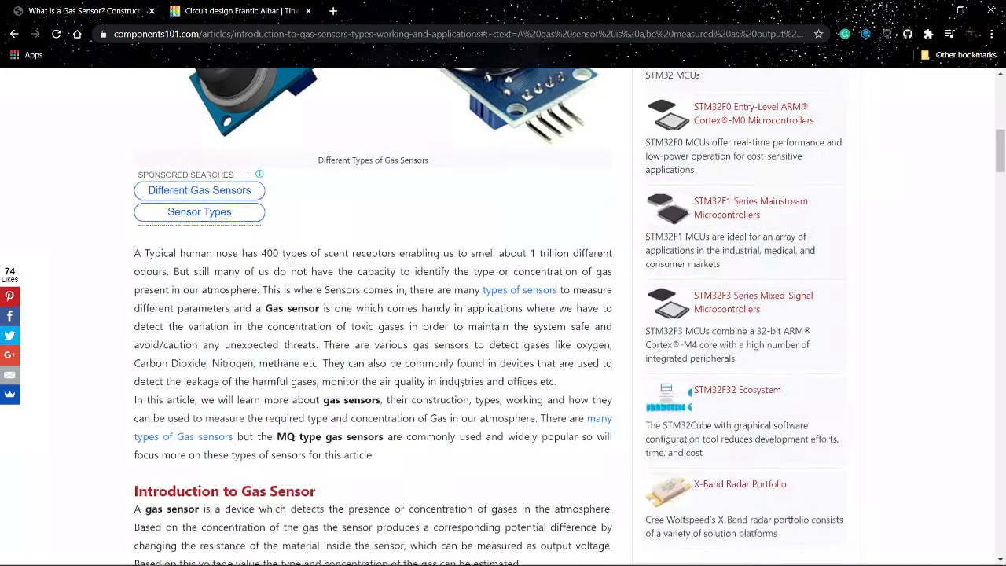
scroll("down", 3)
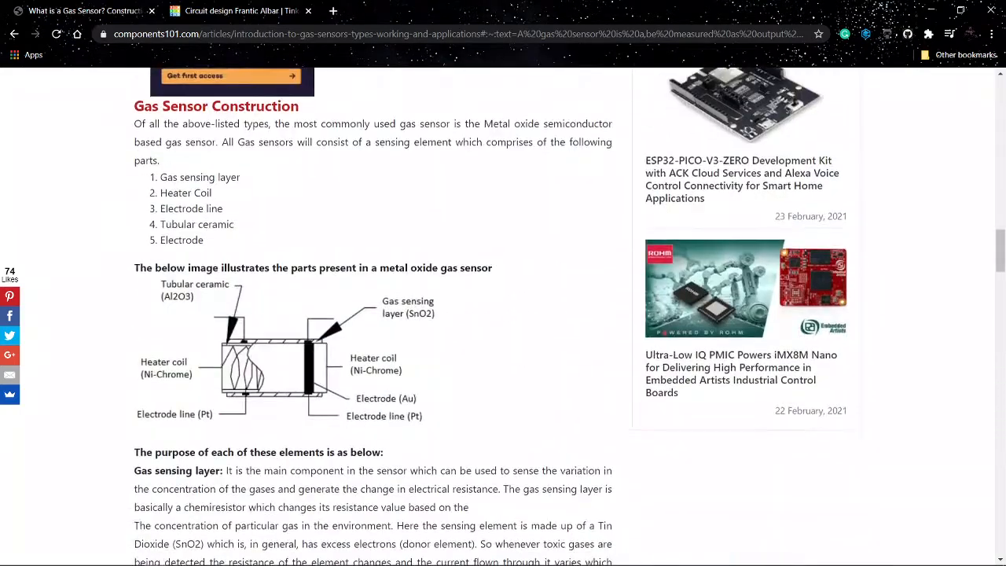
scroll("down", 3)
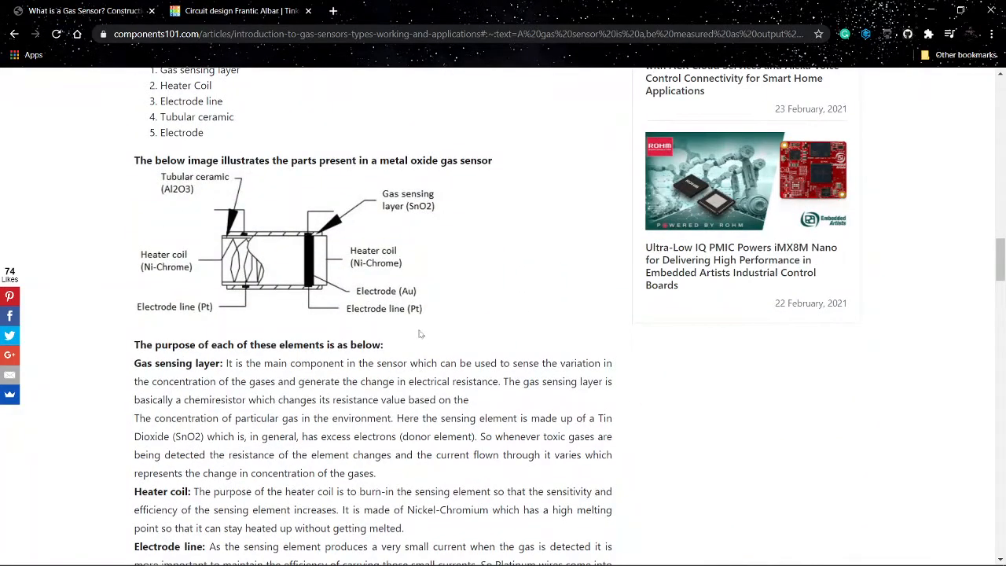
scroll("down", 3)
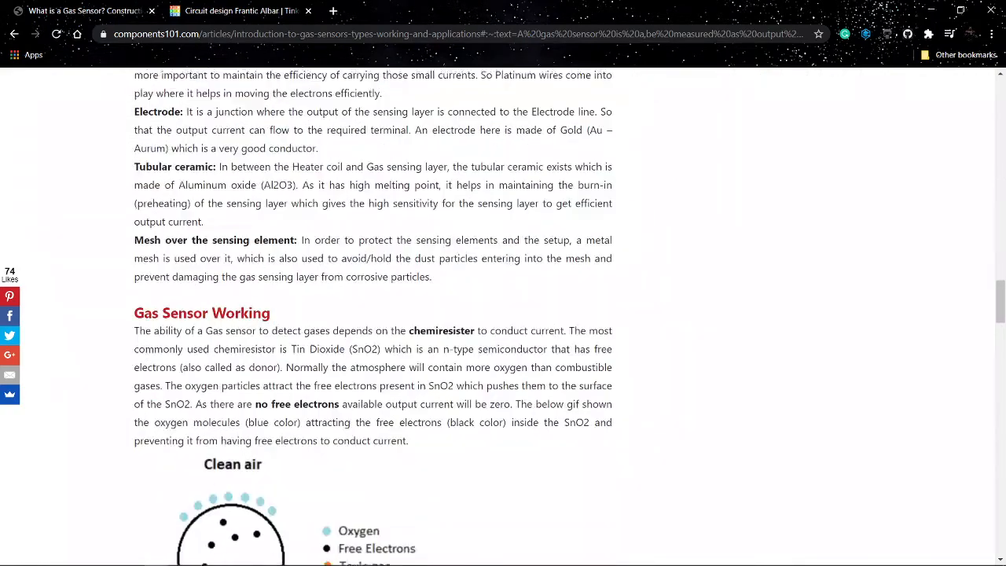
scroll("down", 3)
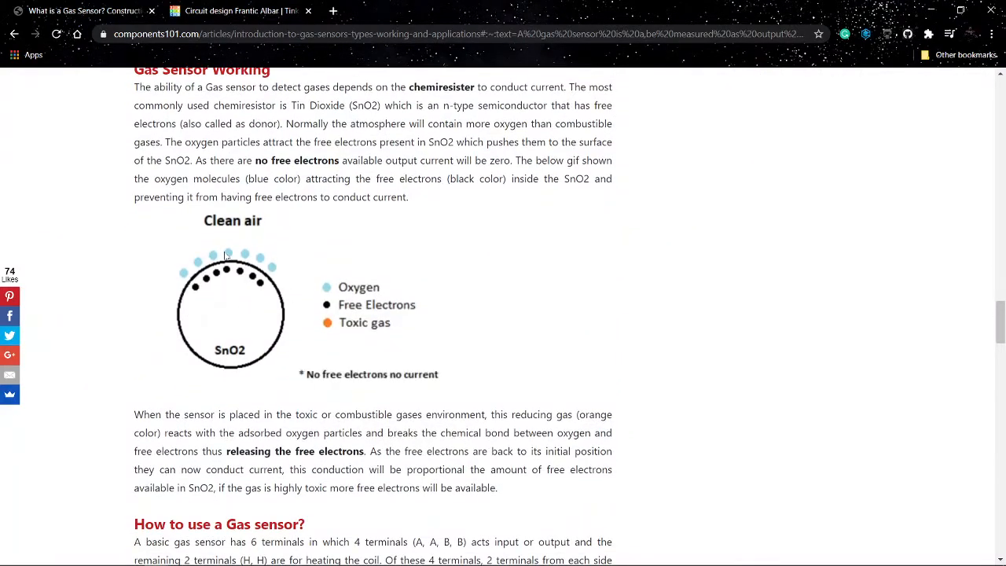
scroll("down", 3)
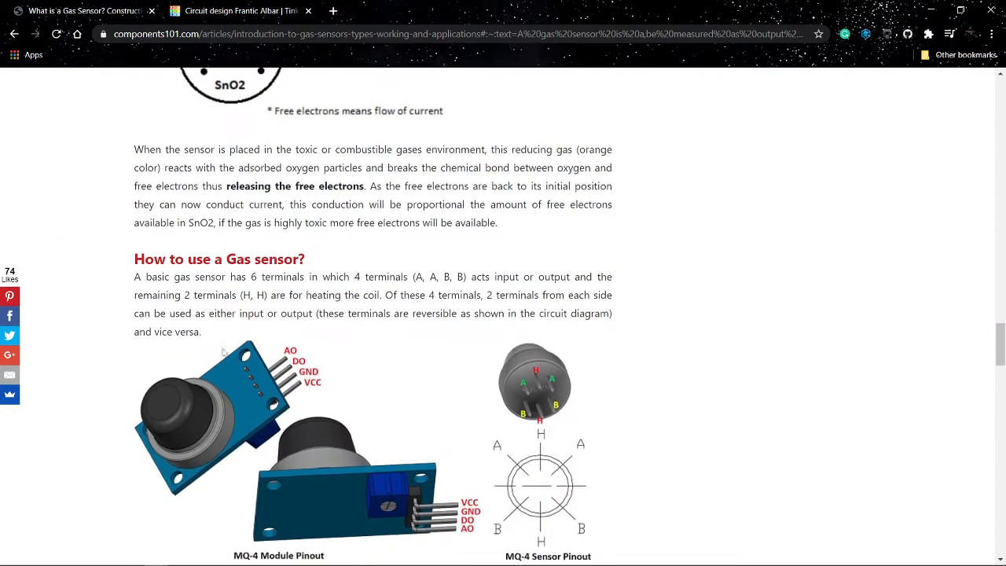
scroll("down", 3)
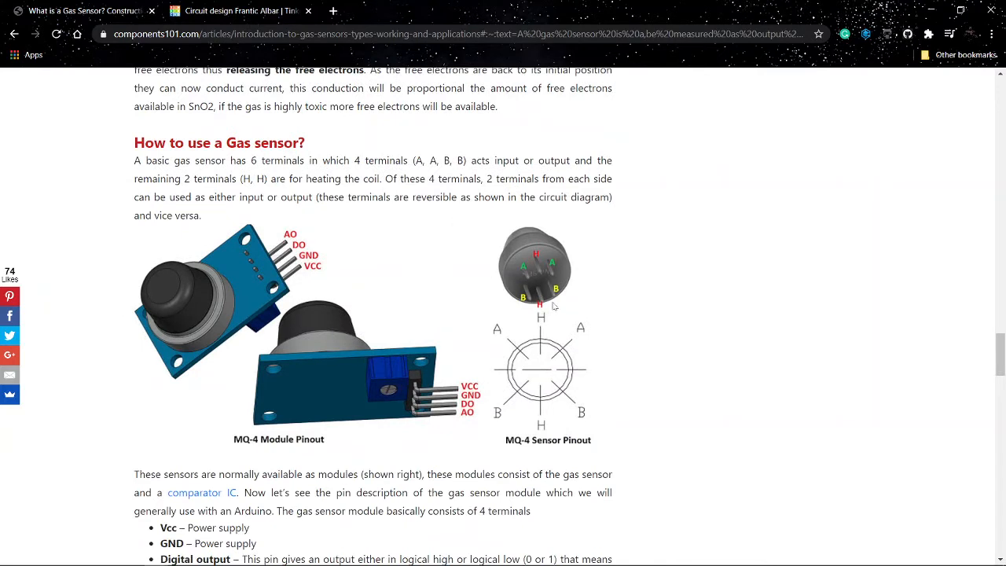
mouse_move(528, 279)
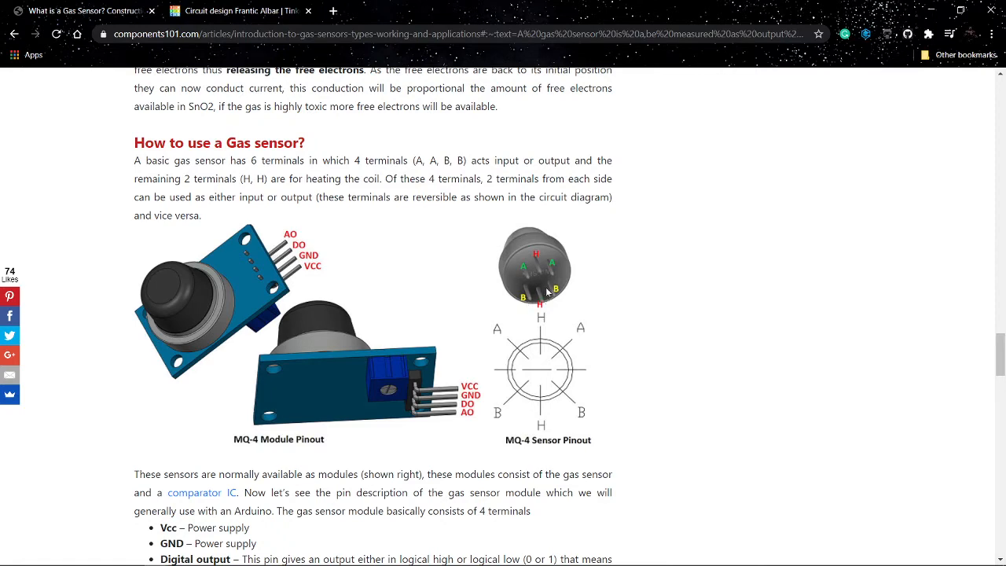
scroll("down", 3)
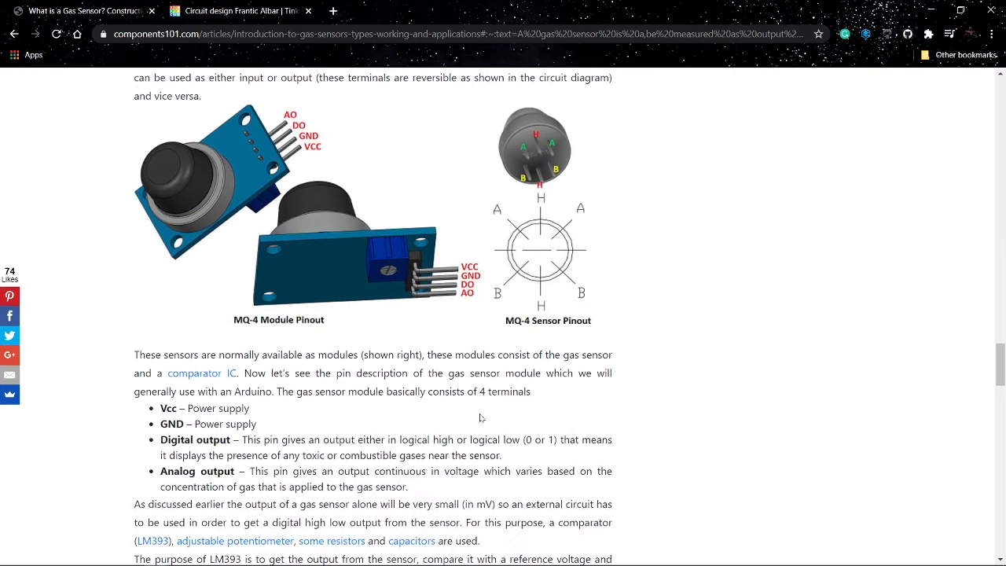
scroll("down", 3)
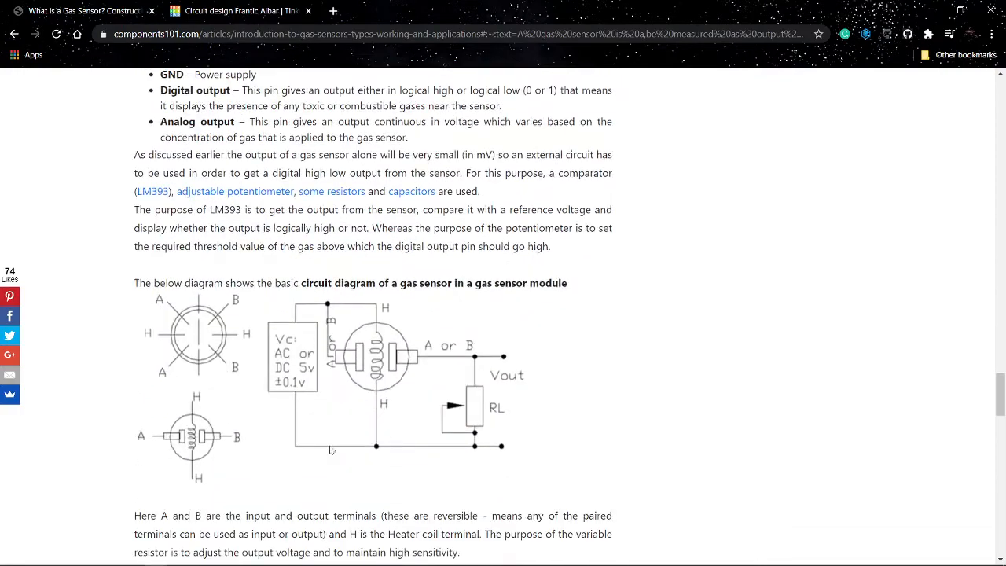
scroll("down", 3)
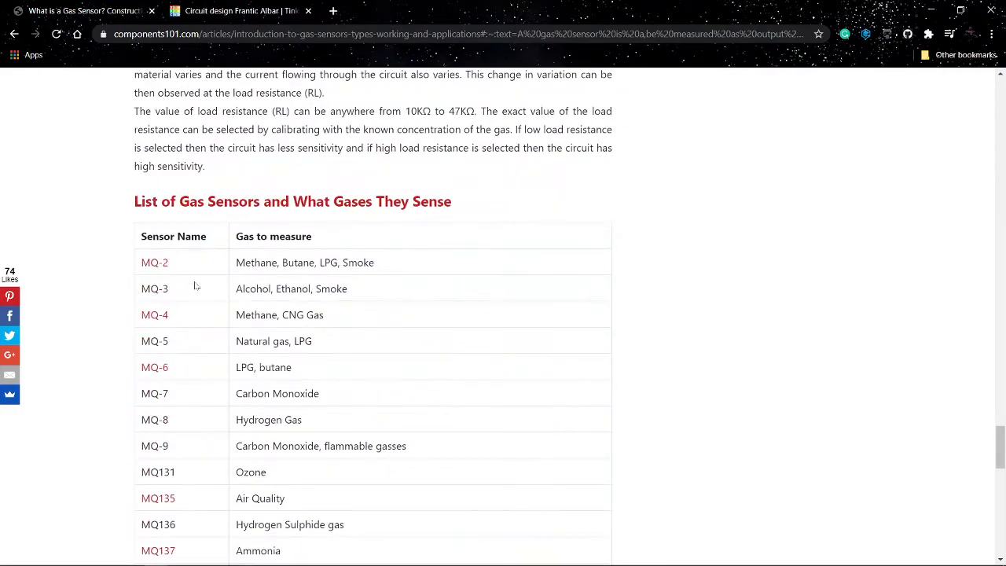
scroll("down", 3)
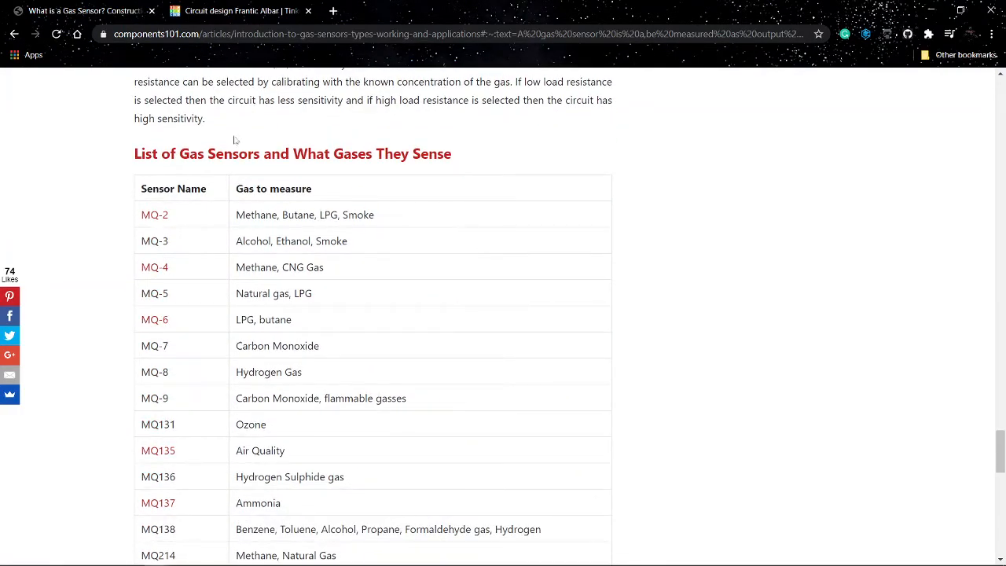
mouse_move(244, 226)
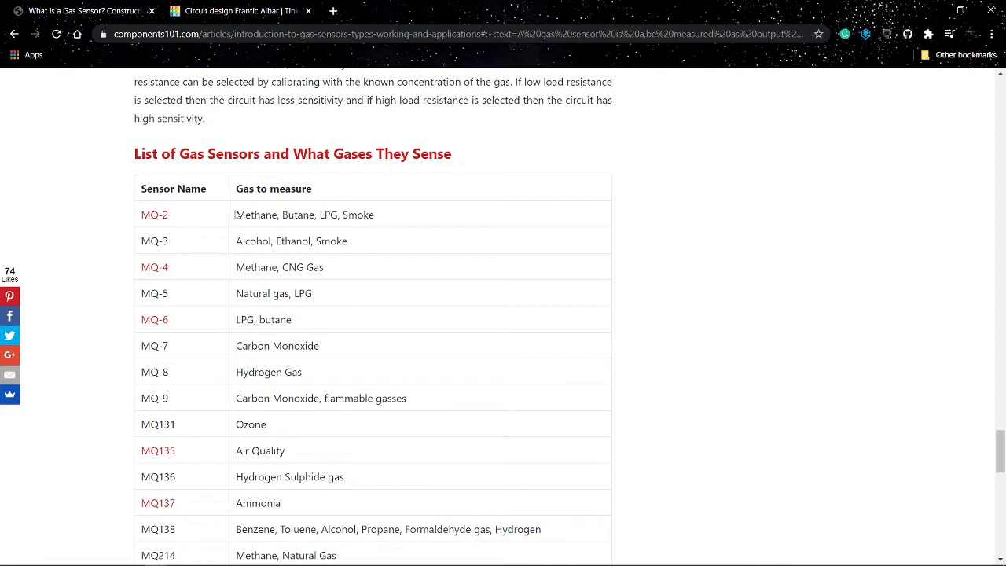
mouse_move(154, 215)
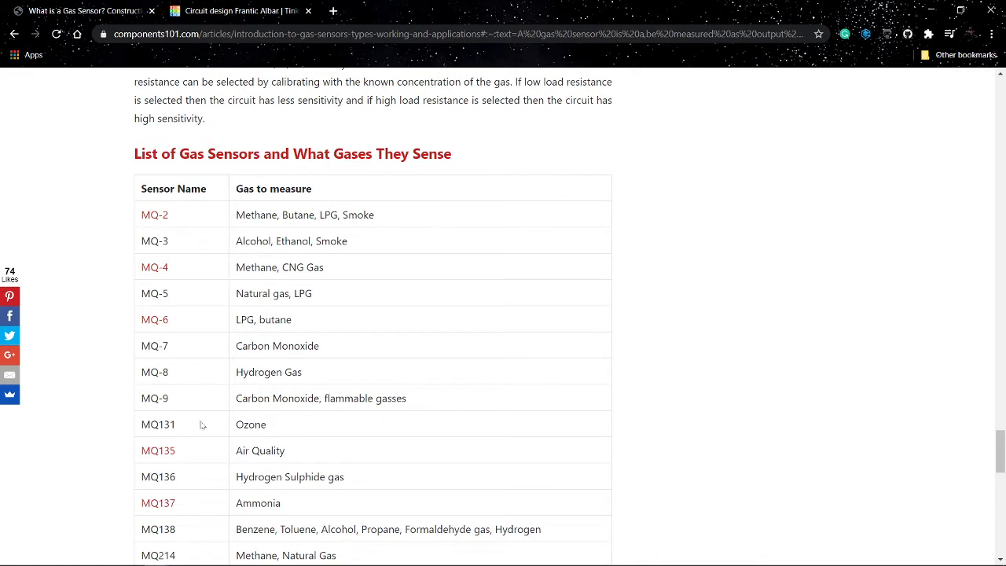
mouse_move(291, 451)
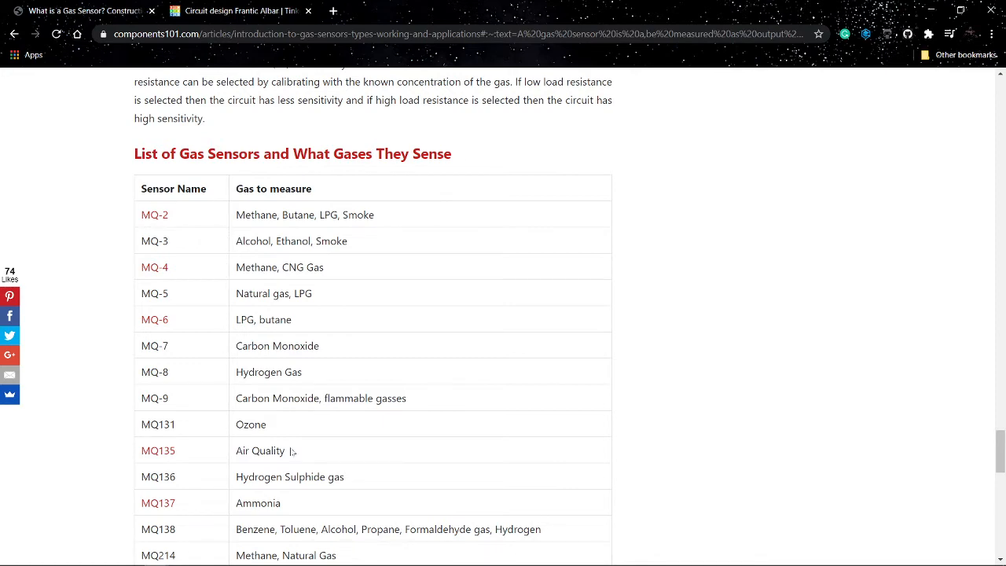
scroll("down", 3)
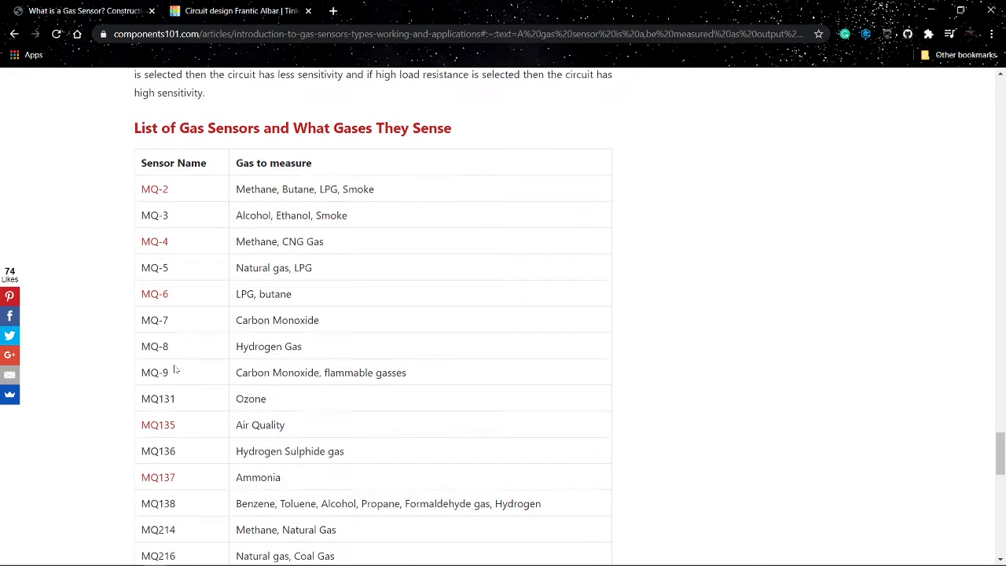
scroll("down", 3)
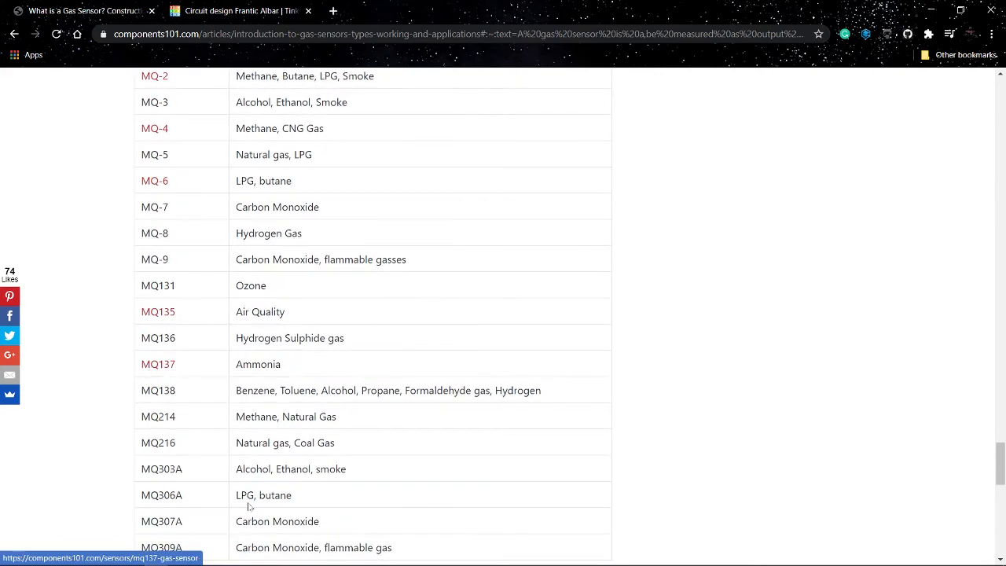
scroll("down", 3)
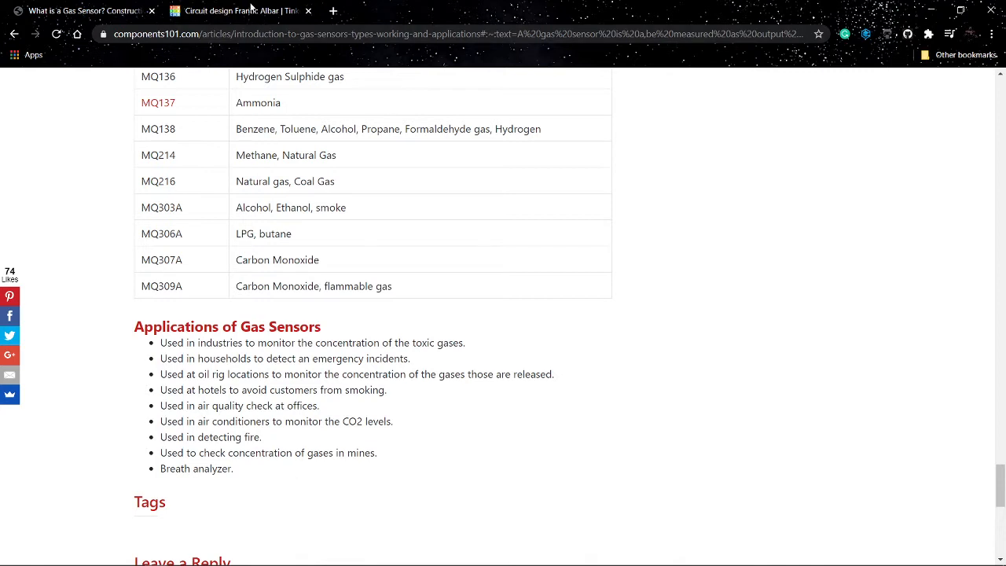
left_click(239, 10)
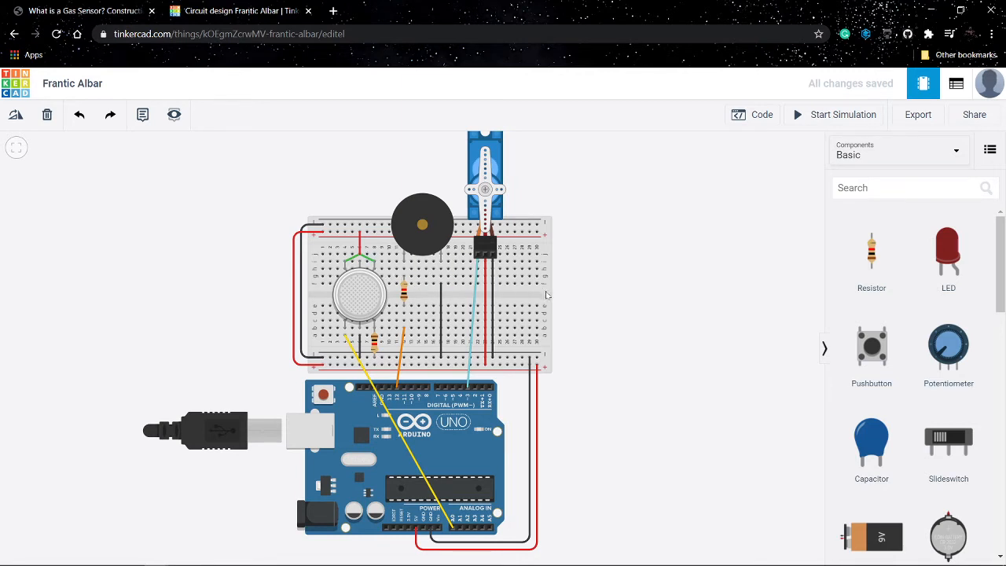
mouse_move(545, 294)
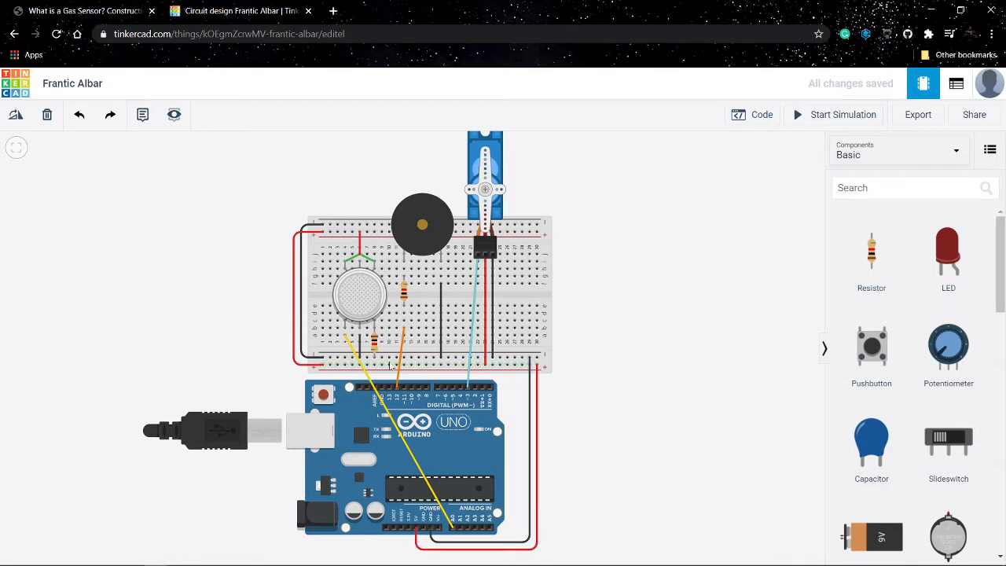
mouse_move(360, 297)
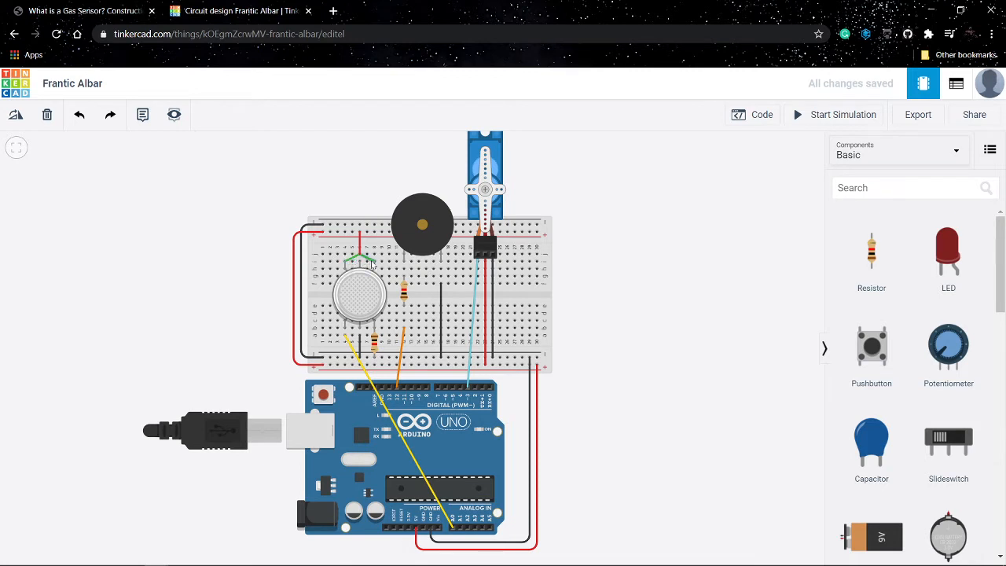
mouse_move(374, 268)
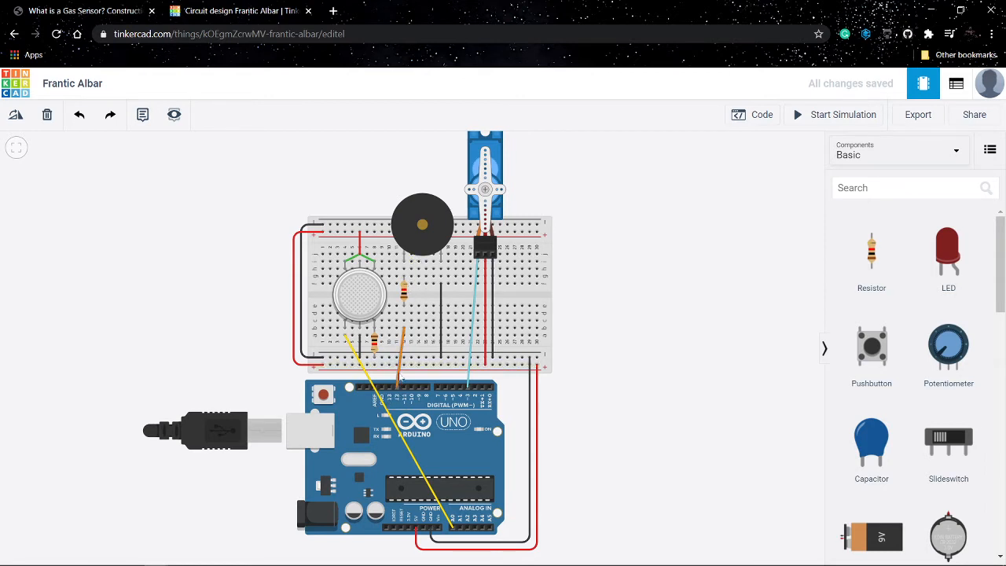
mouse_move(397, 400)
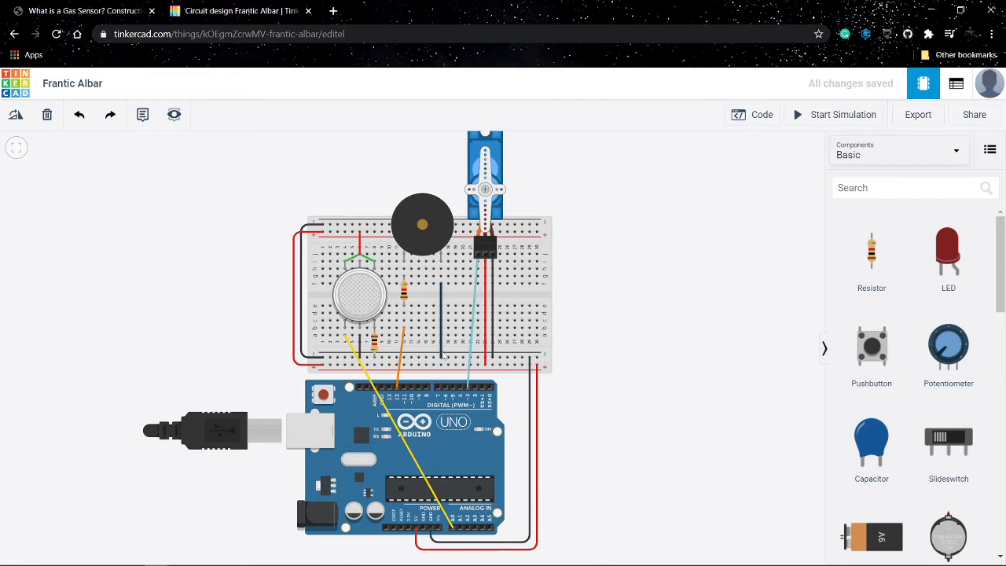
mouse_move(493, 258)
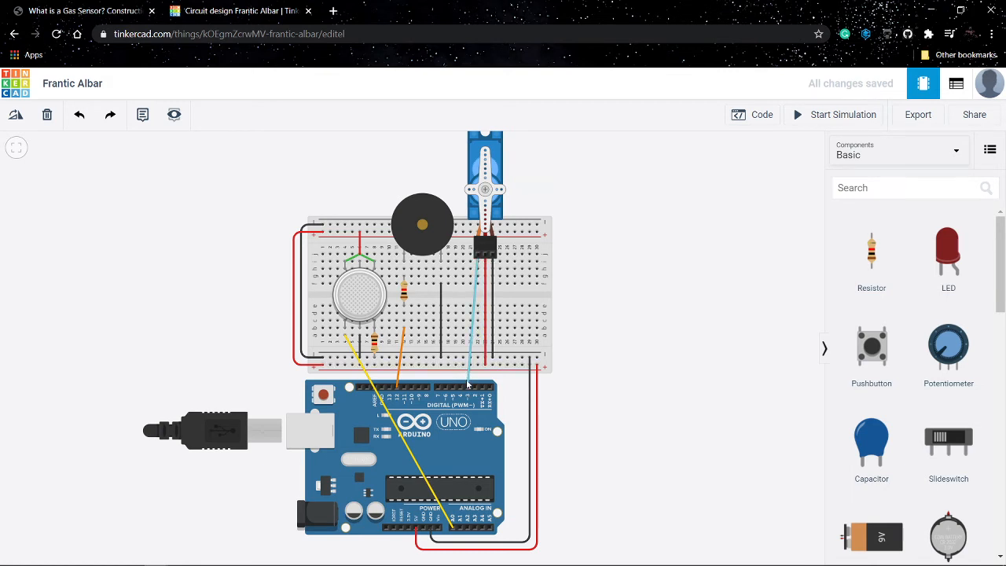
mouse_move(637, 352)
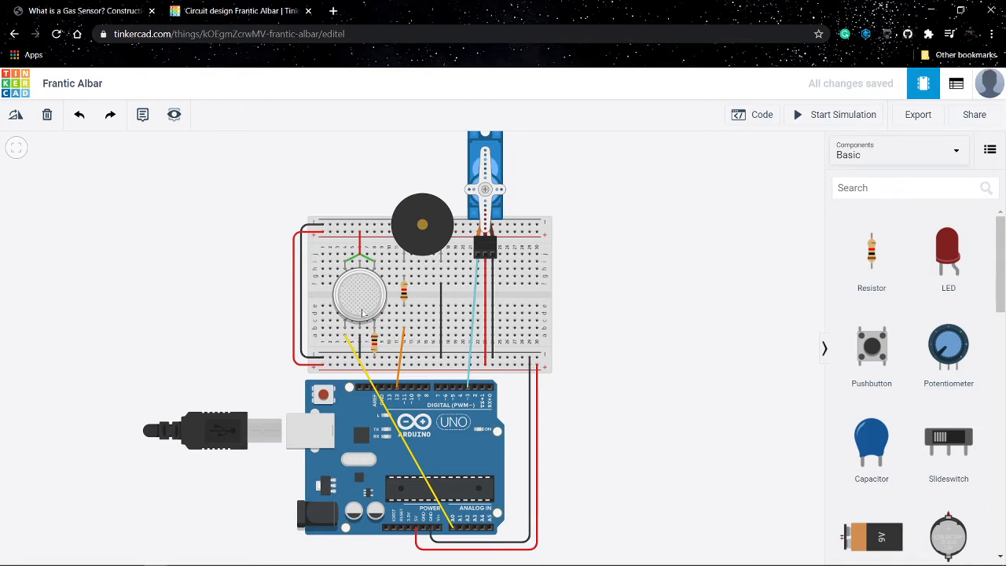
mouse_move(435, 233)
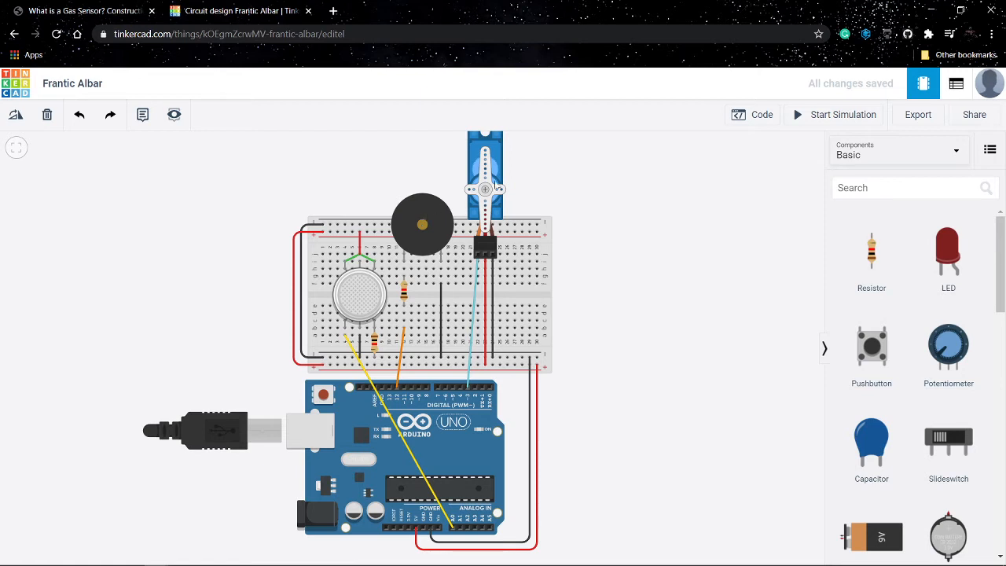
mouse_move(497, 186)
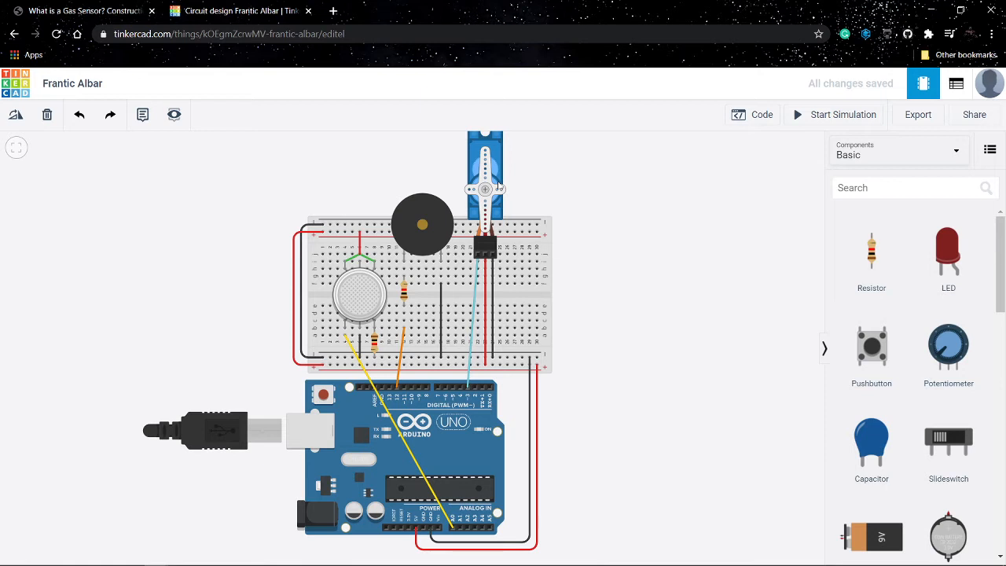
mouse_move(569, 167)
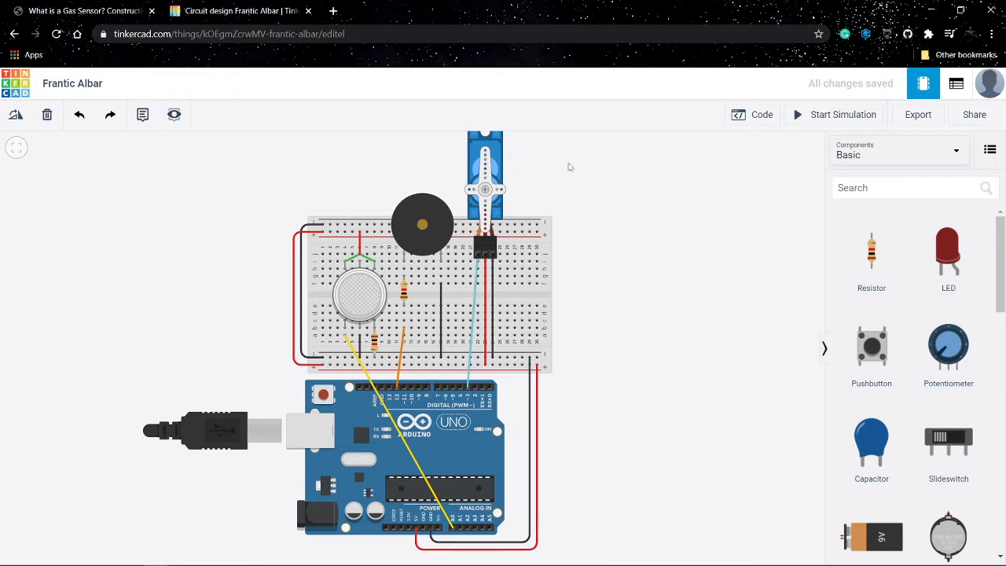
mouse_move(761, 116)
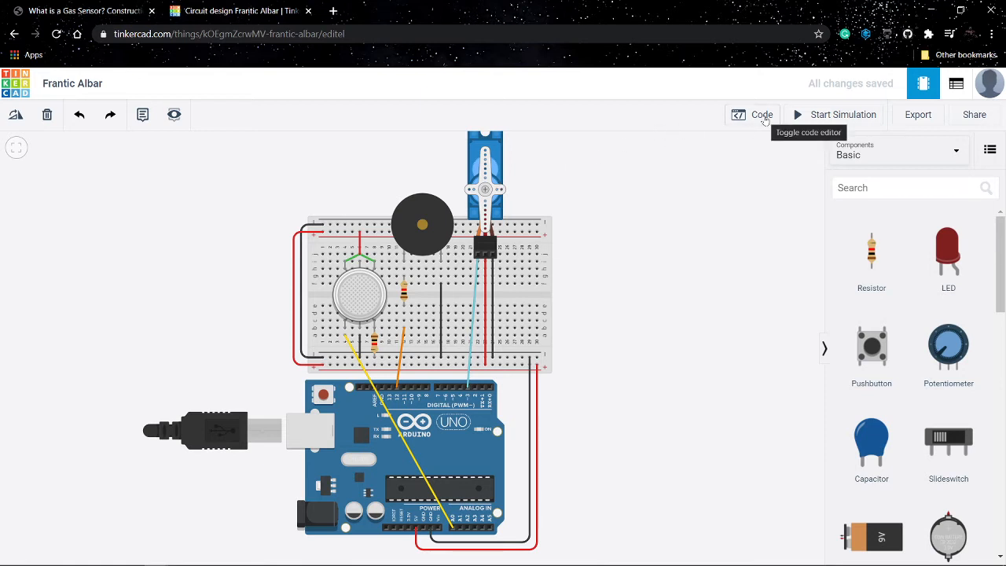
Step: Show the Arduino block code beside the circuit with the Variables category selected
left_click(753, 115)
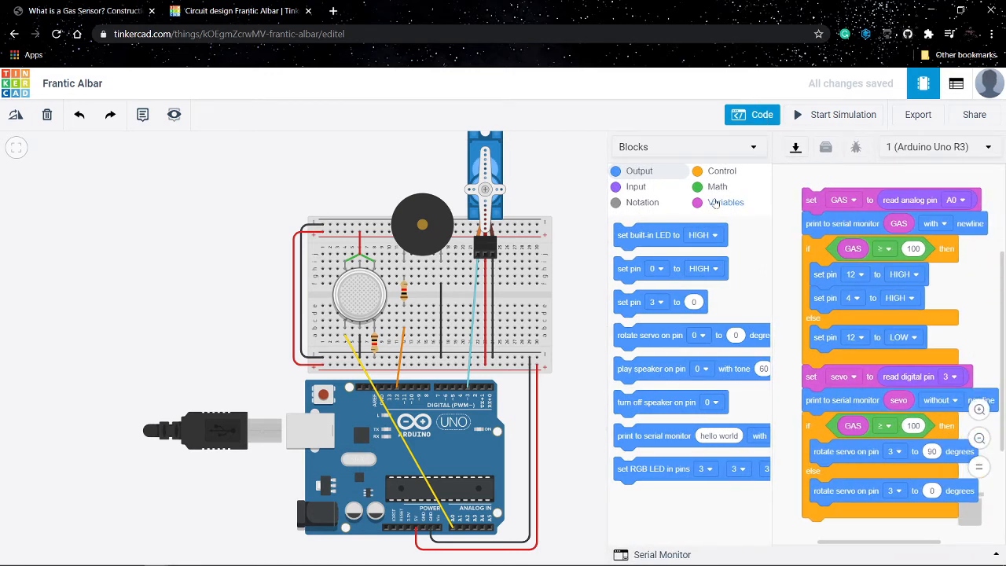
left_click(725, 202)
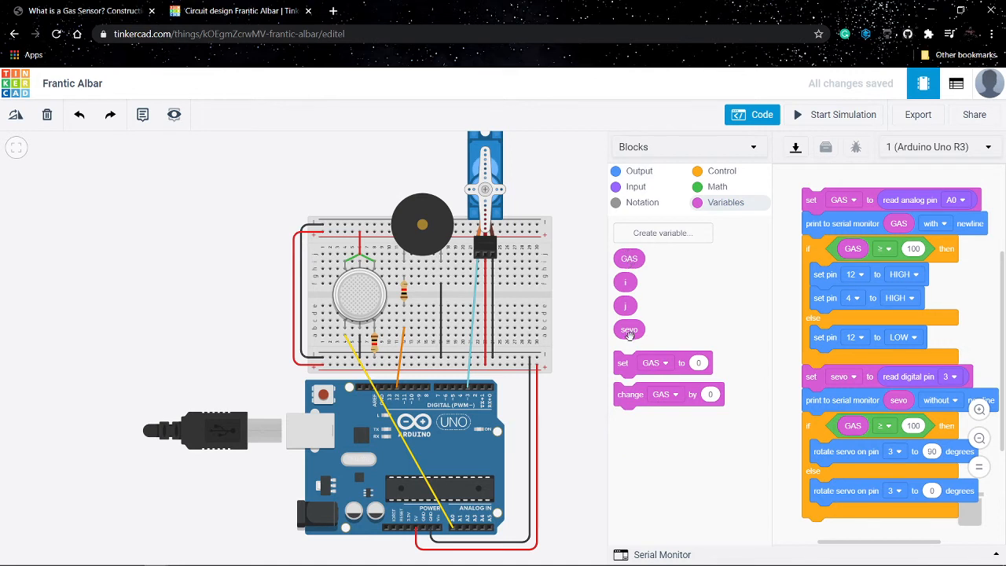
mouse_move(795, 192)
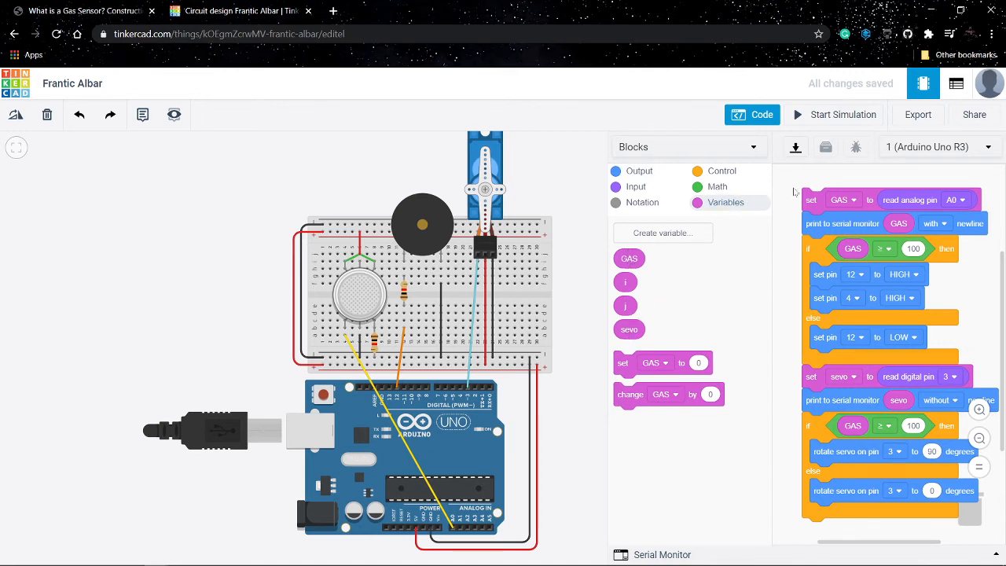
mouse_move(837, 207)
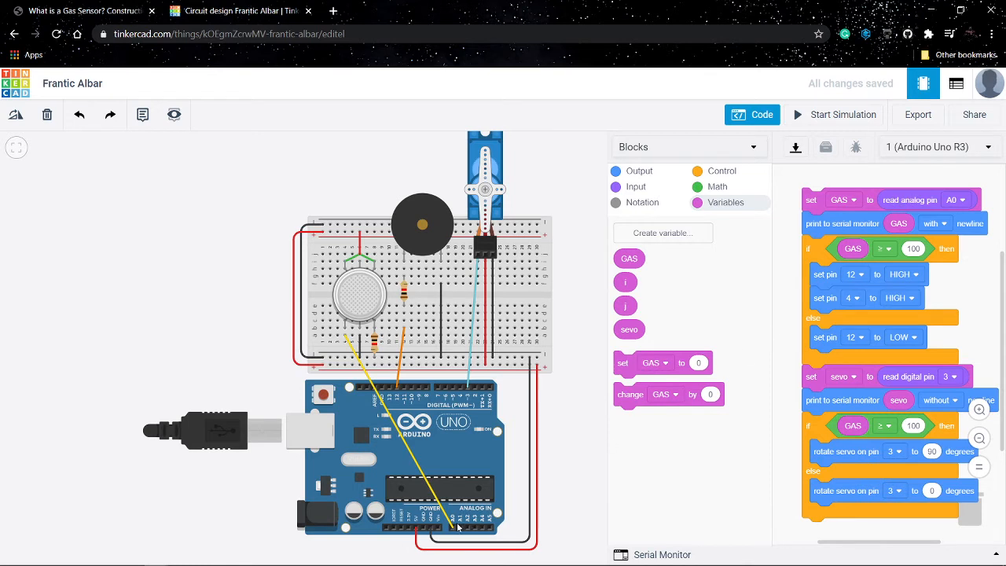
mouse_move(793, 234)
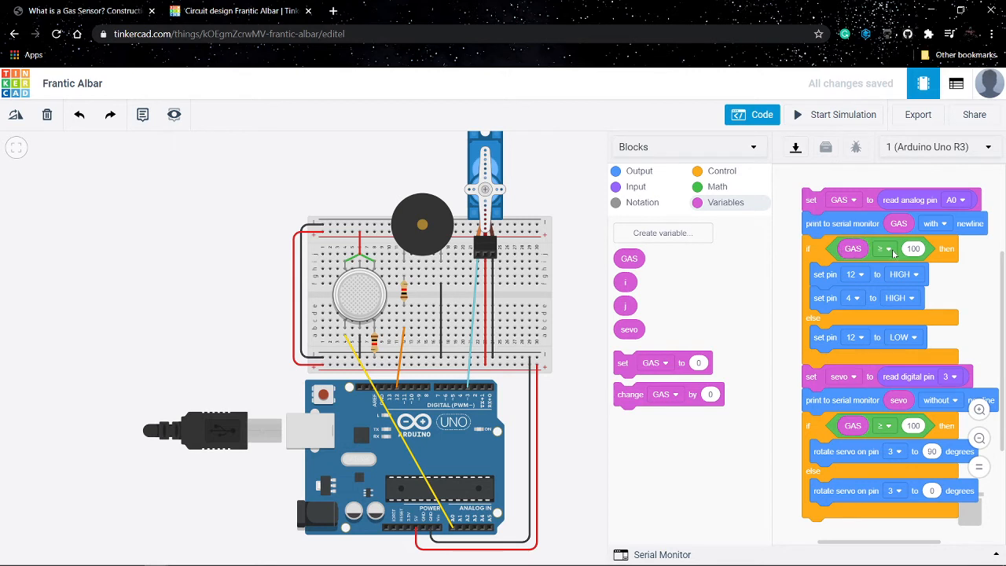
mouse_move(895, 261)
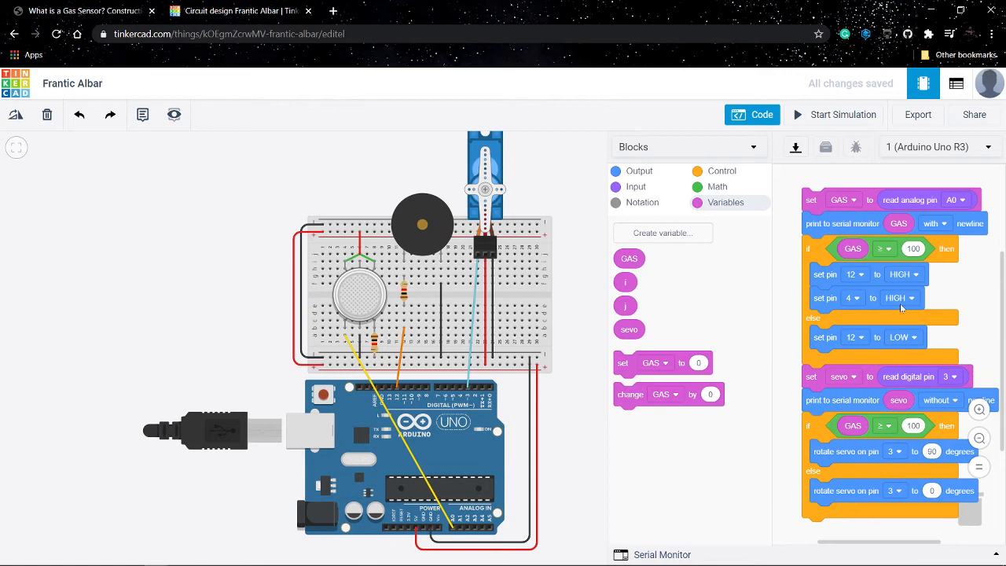
mouse_move(892, 308)
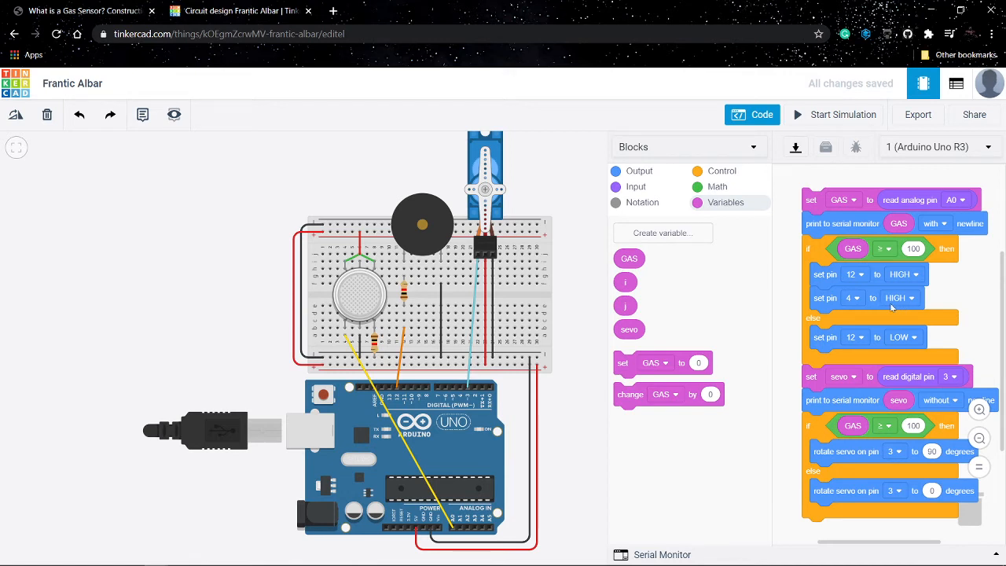
mouse_move(869, 305)
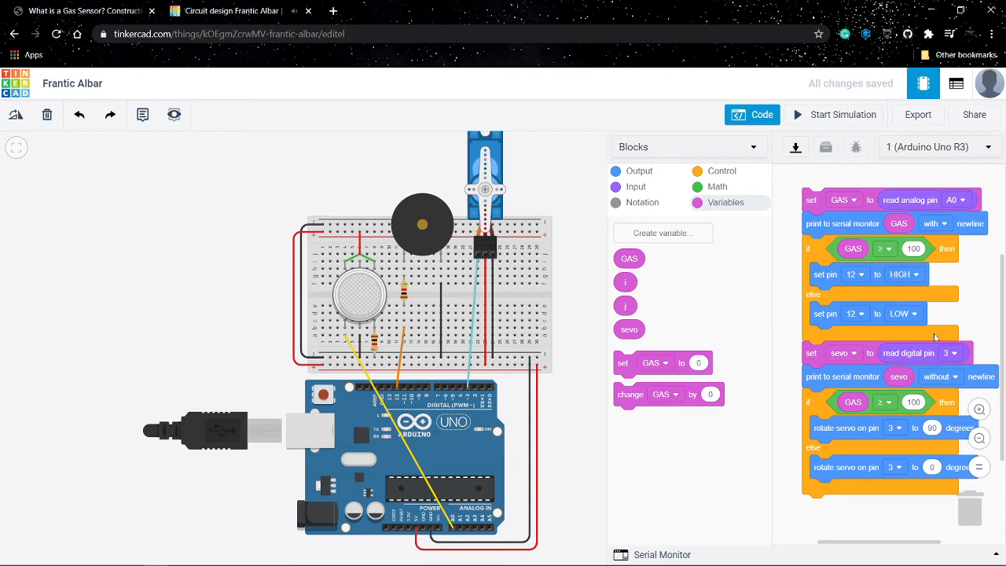
mouse_move(472, 393)
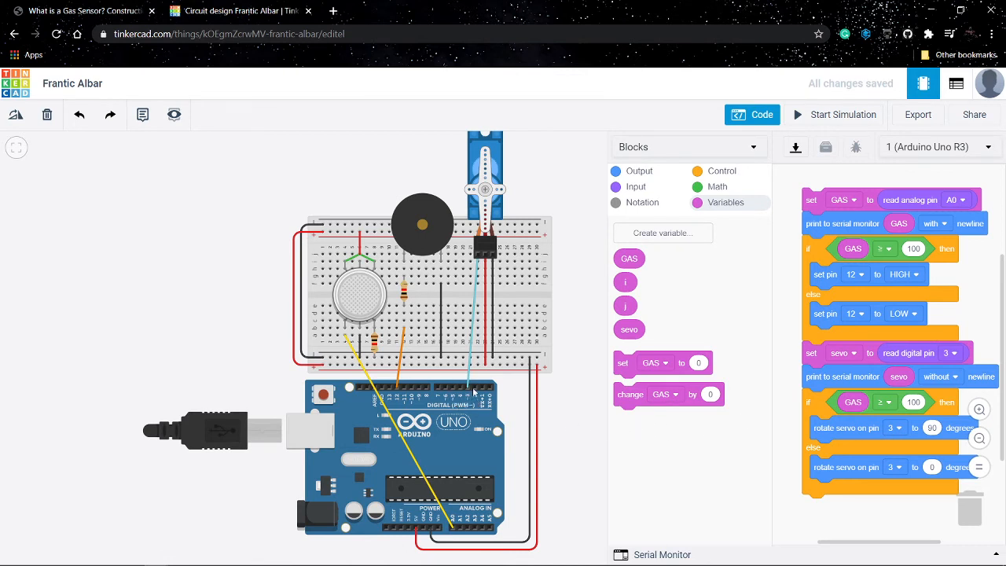
mouse_move(838, 290)
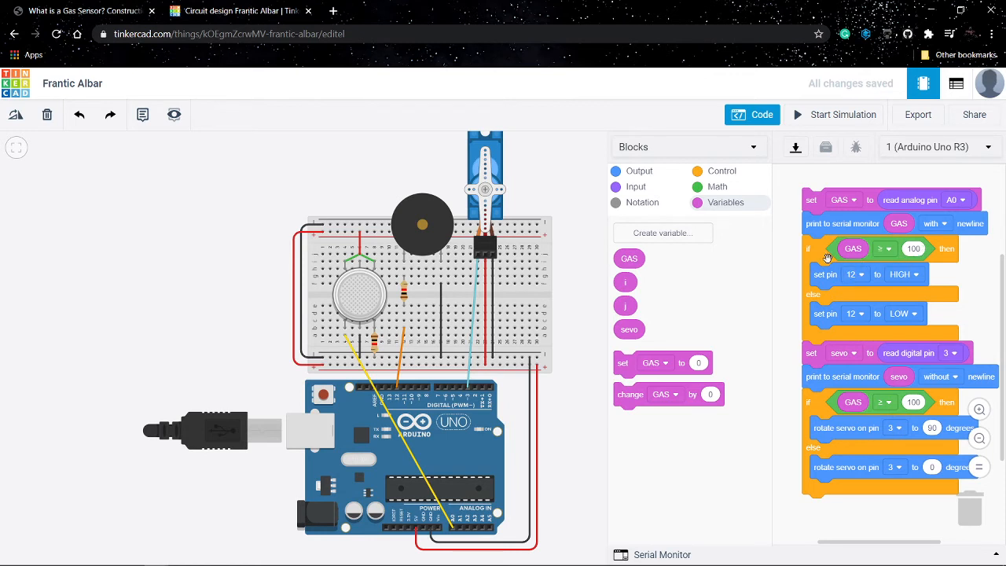
mouse_move(957, 330)
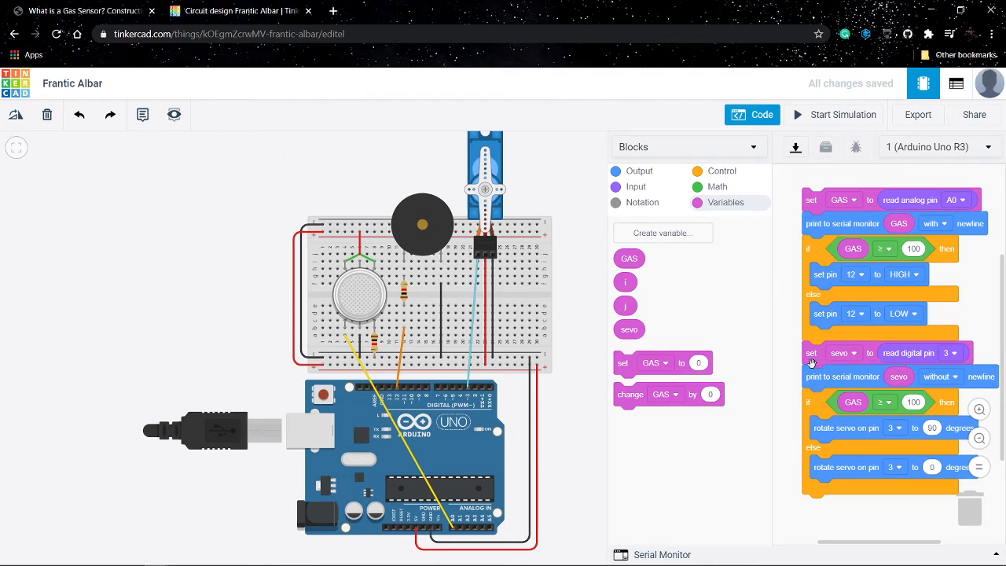
mouse_move(891, 348)
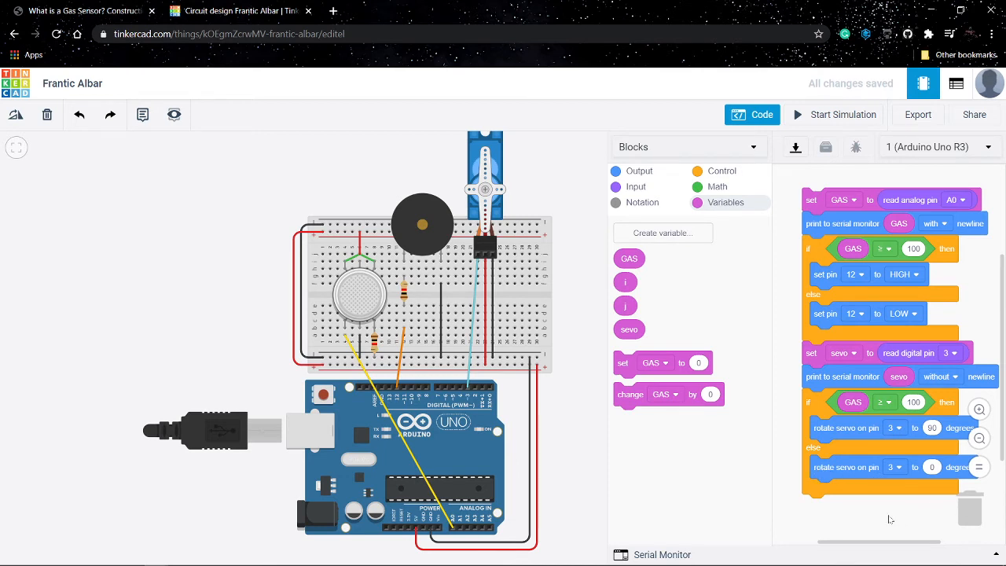
Step: Scroll the code area after removing the 'set pin 4 to HIGH' block
scroll("down", 3)
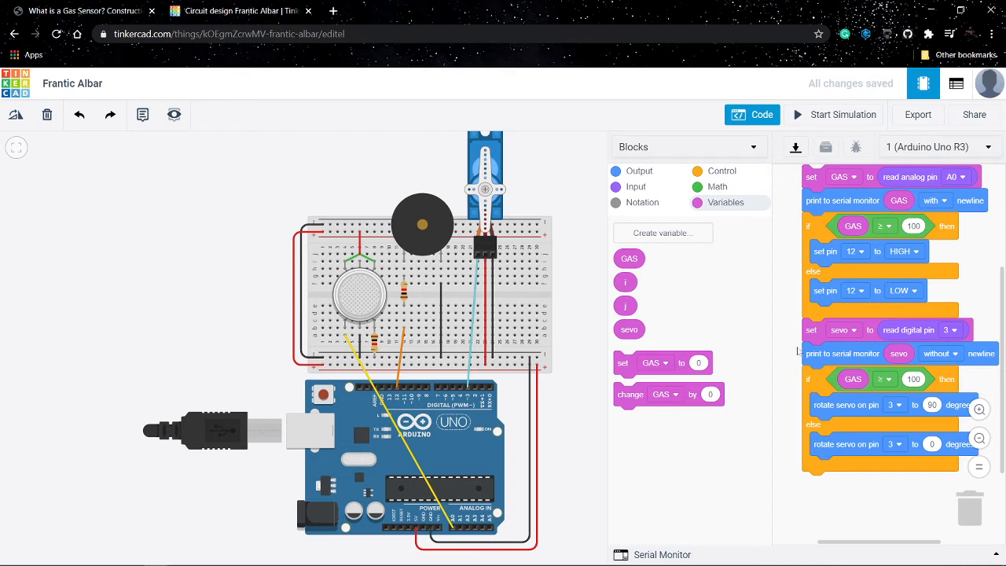
mouse_move(831, 118)
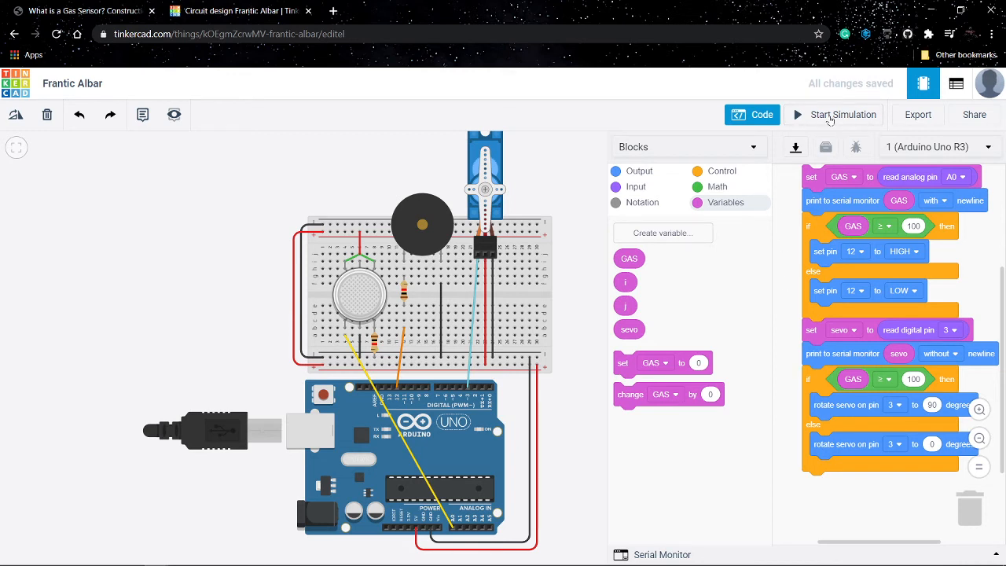
Step: Run the simulation, watch gas readings in the Serial Monitor, then stop it
left_click(842, 114)
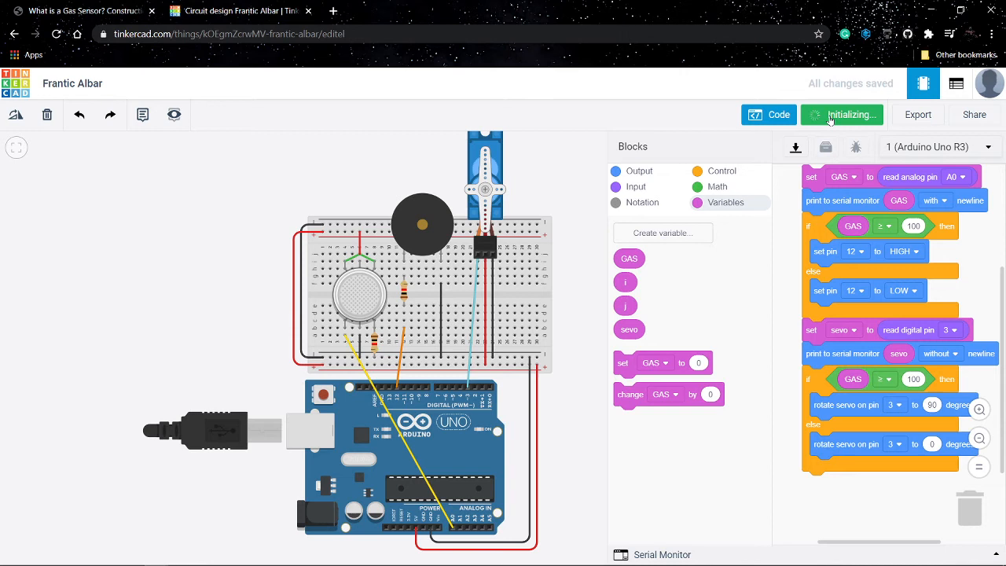
left_click(841, 114)
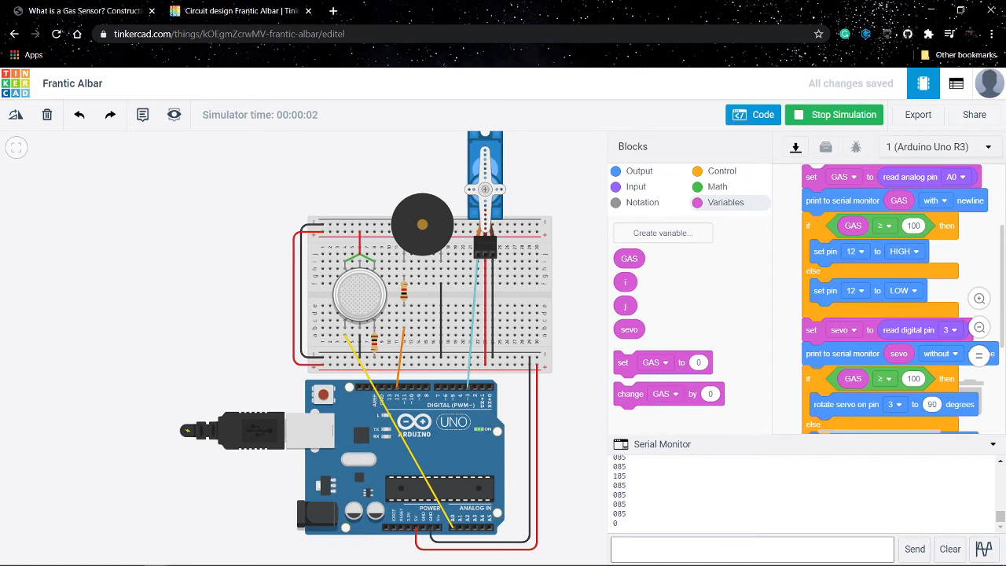
mouse_move(562, 477)
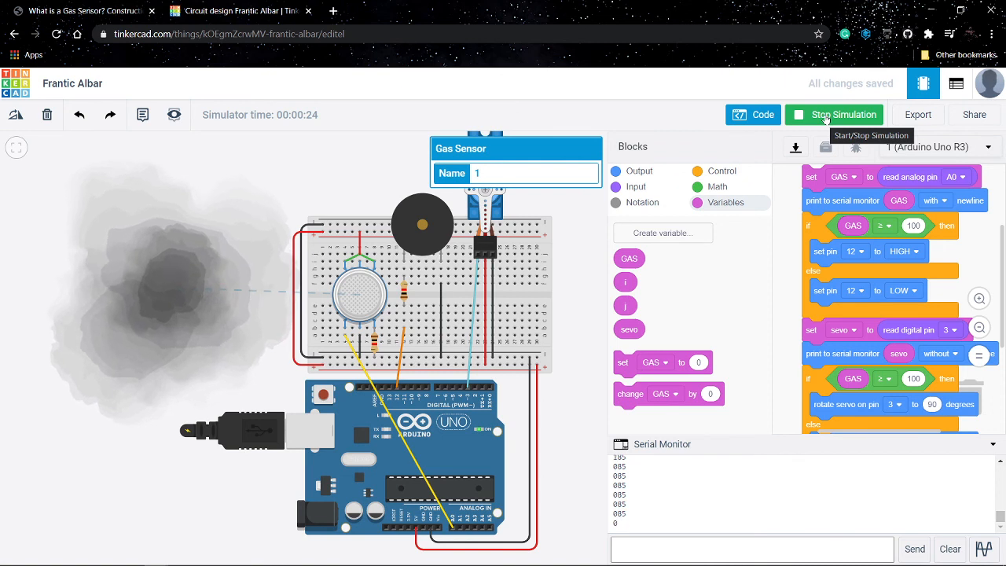
left_click(834, 114)
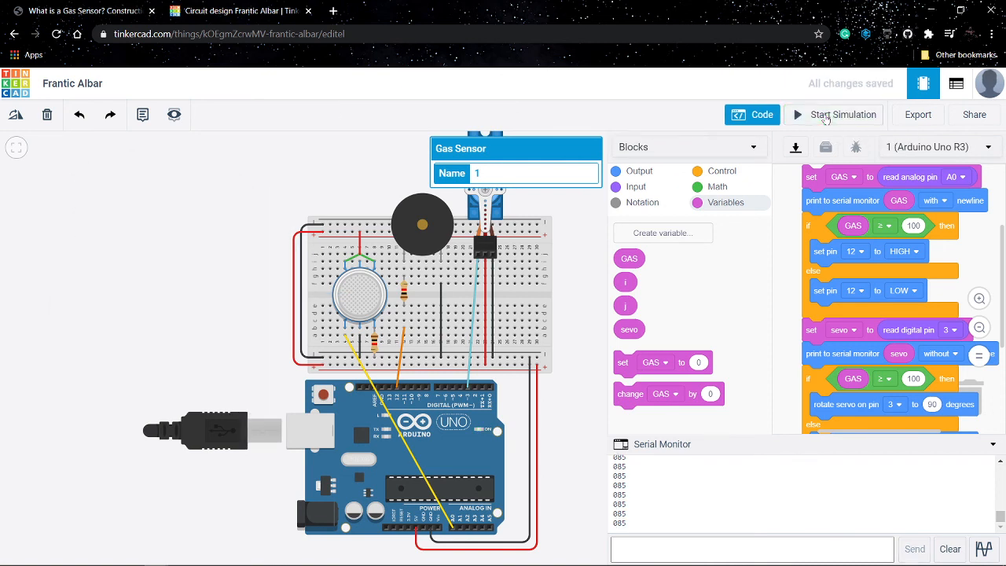